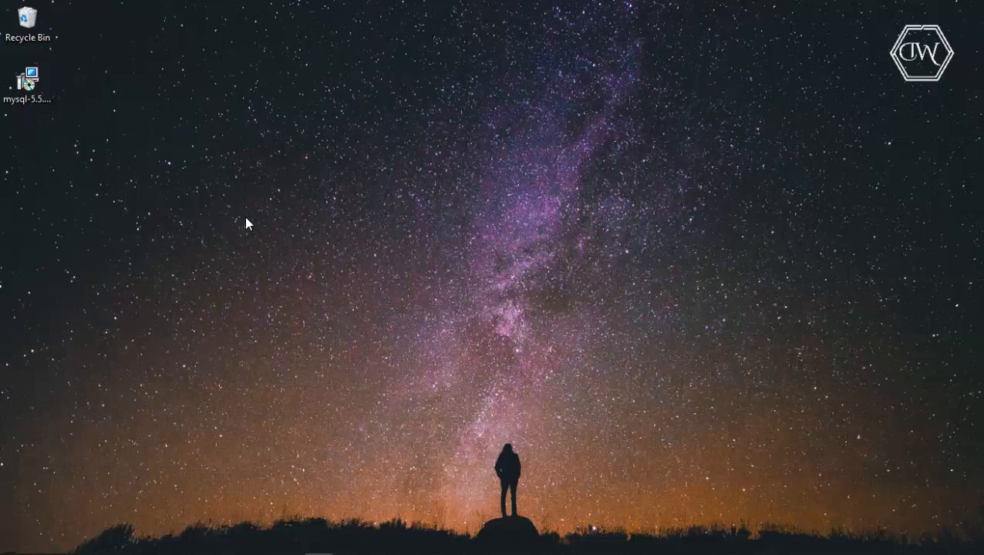
Launch the MySQL Server 5.5 installer, accept the license terms, and choose Complete setup
click(27, 81)
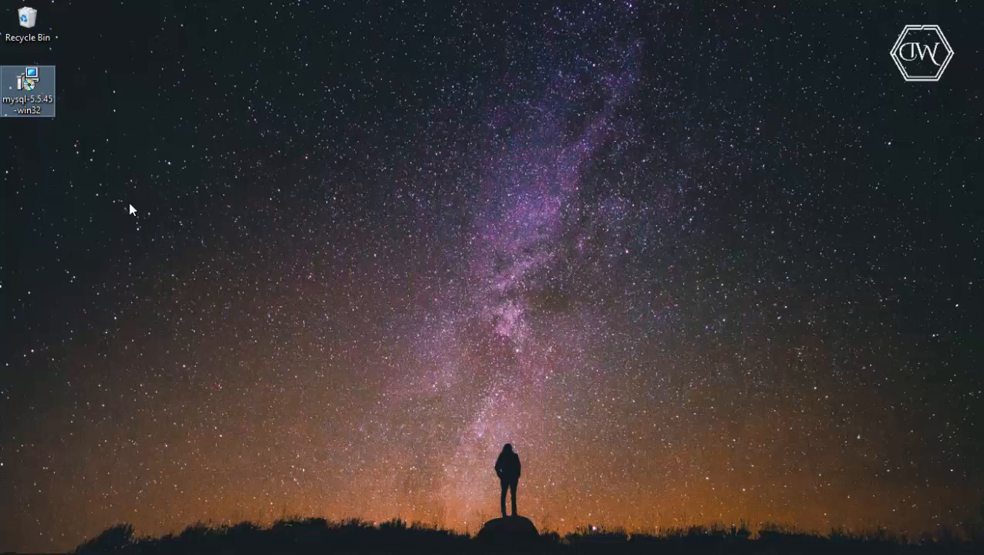
double_click(27, 85)
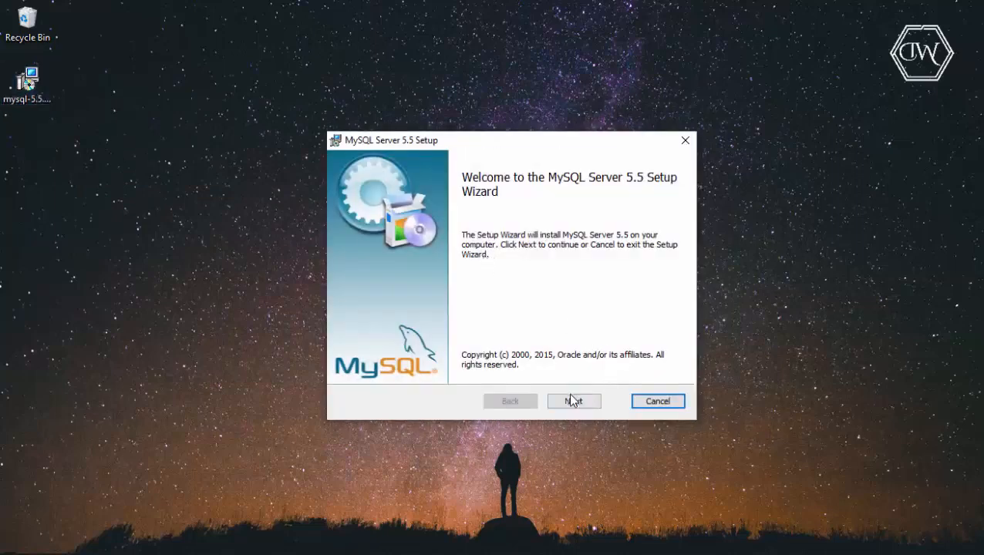
click(573, 401)
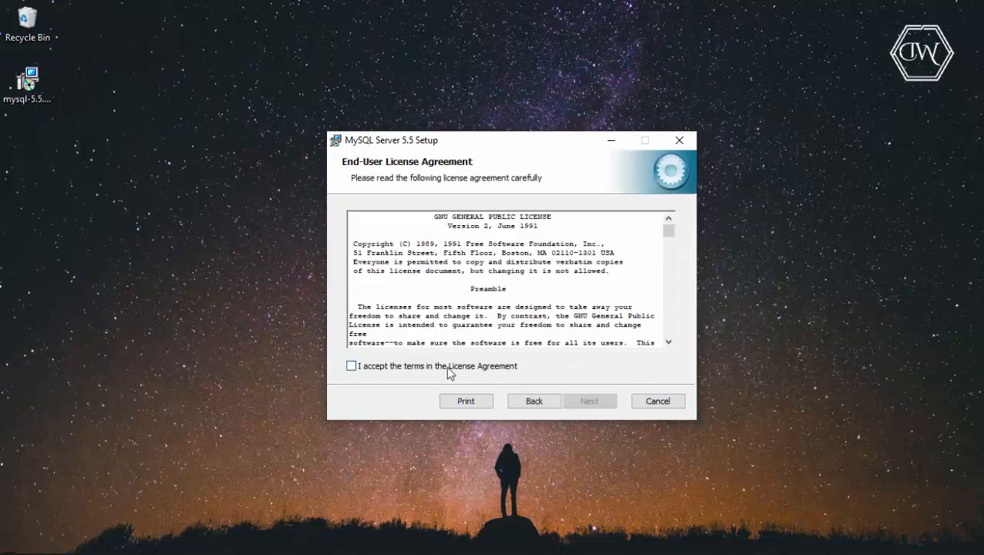
click(351, 365)
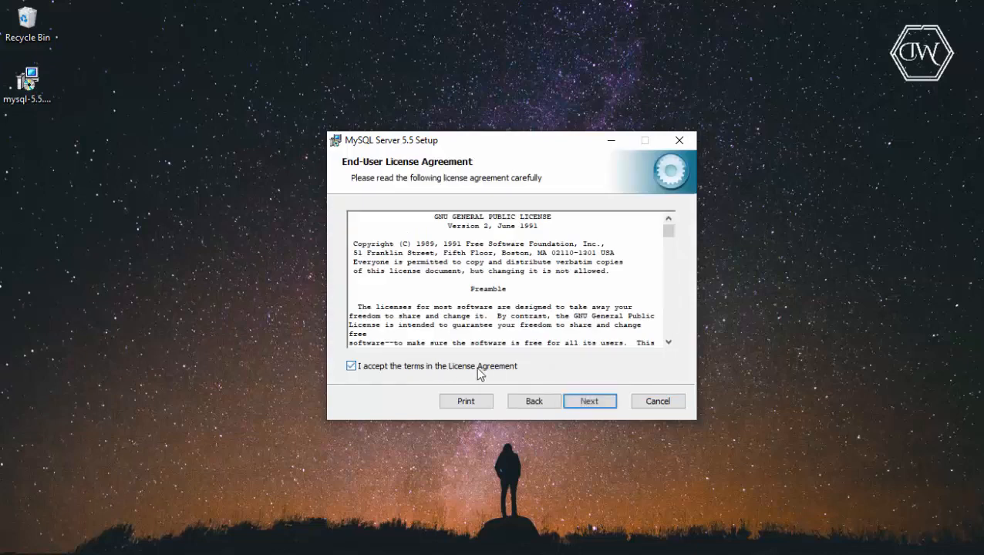
click(589, 401)
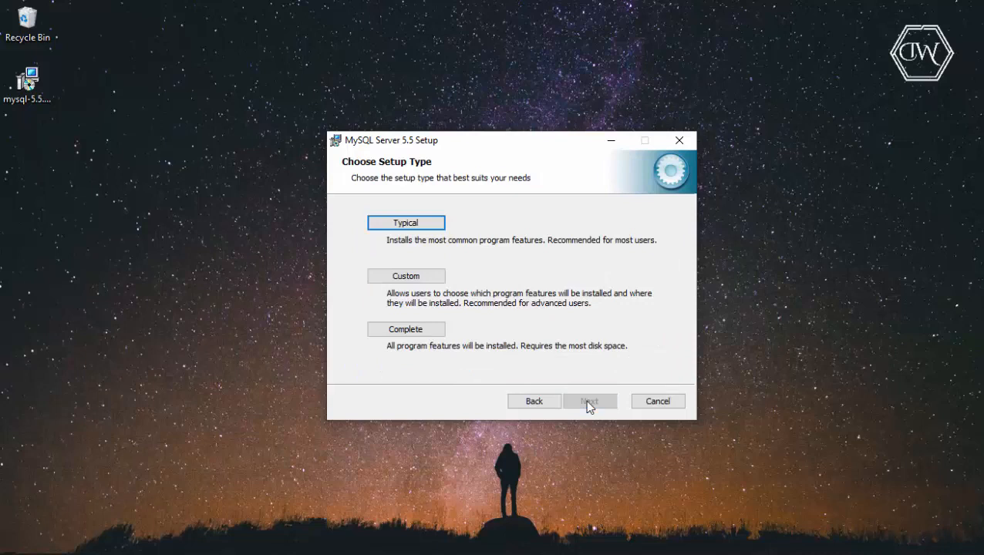
mouse_move(413, 210)
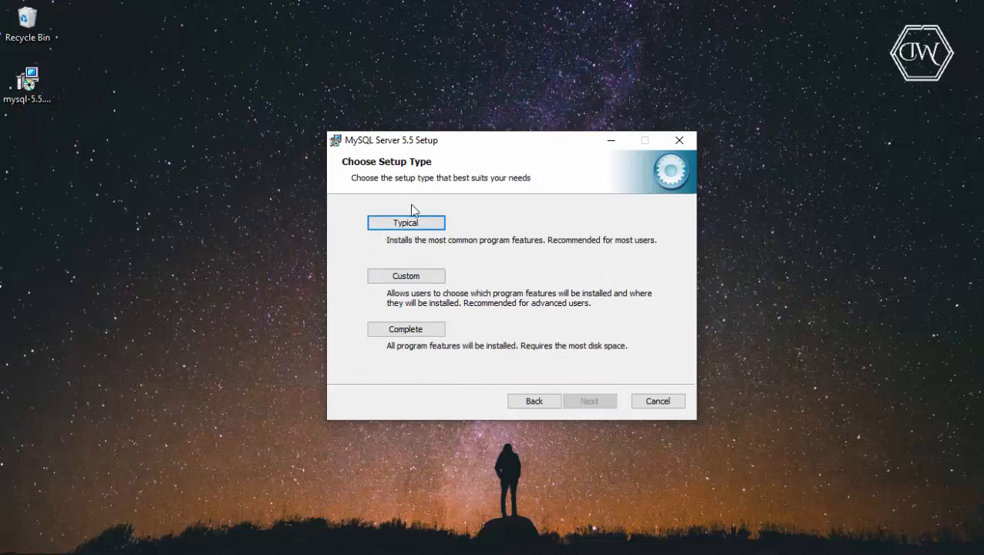
mouse_move(443, 247)
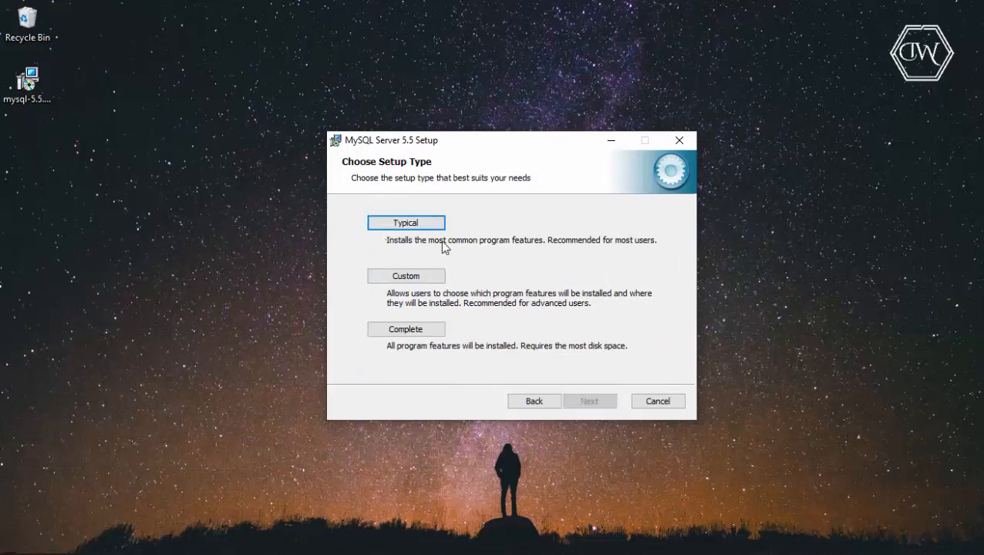
mouse_move(406, 329)
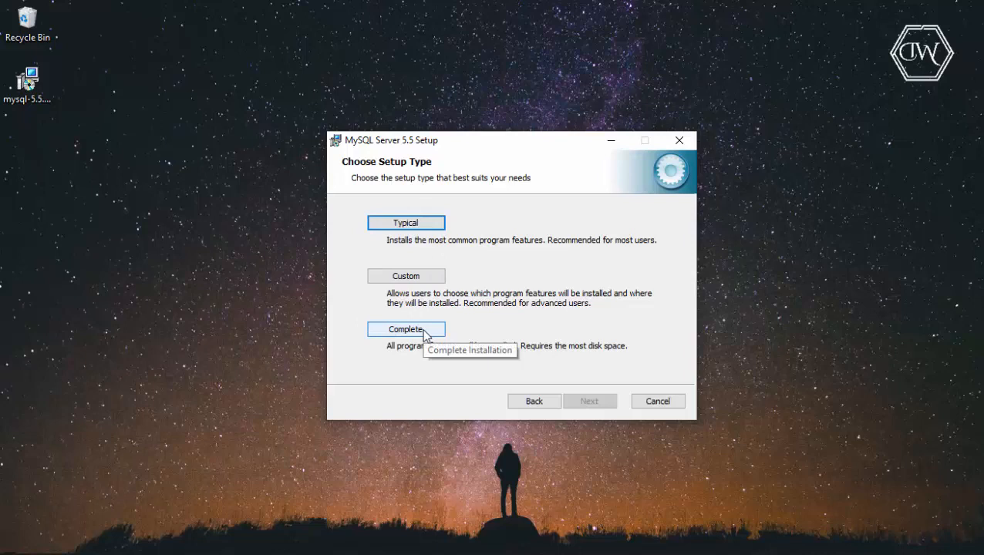
mouse_move(438, 271)
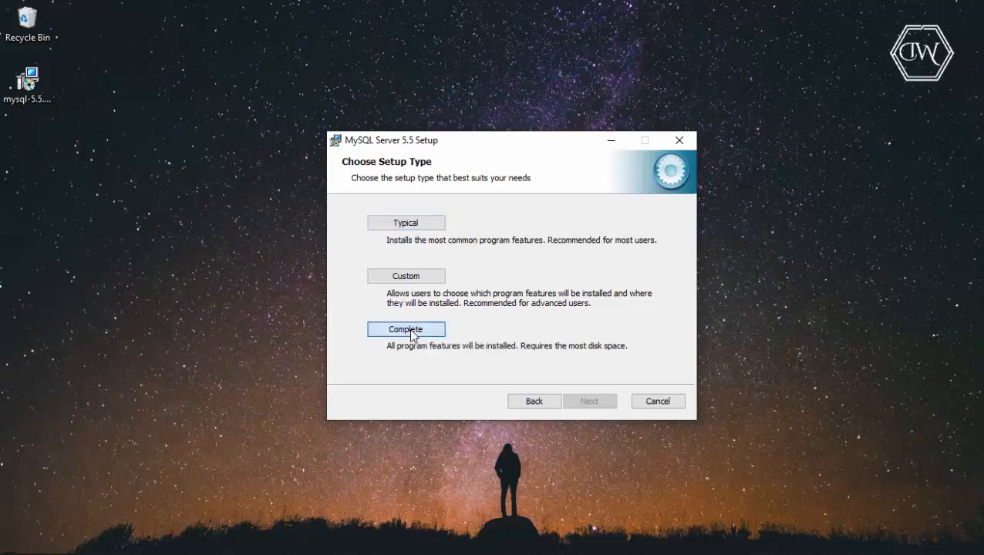
click(589, 401)
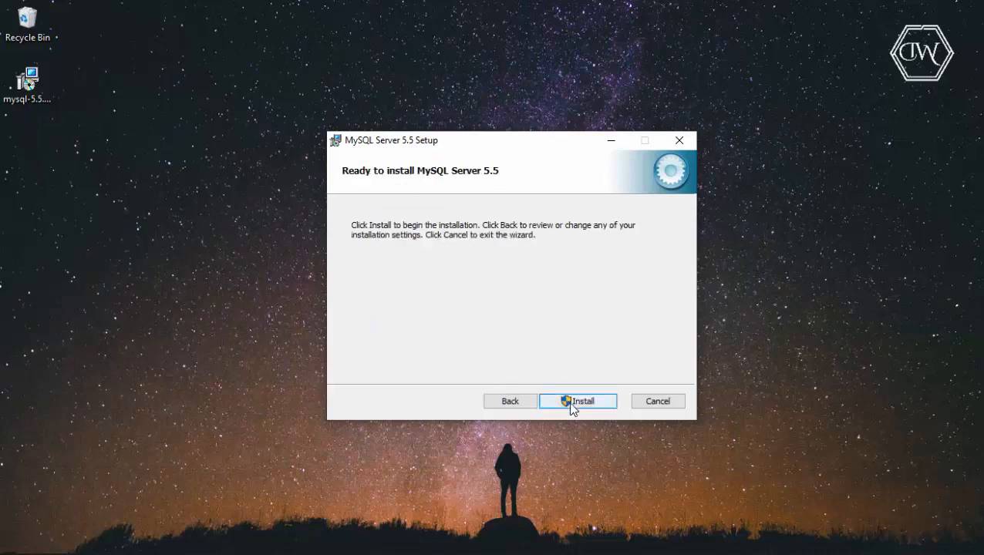
Install MySQL Server 5.5, skip the Enterprise pages, and finish with the configuration wizard launching
click(578, 401)
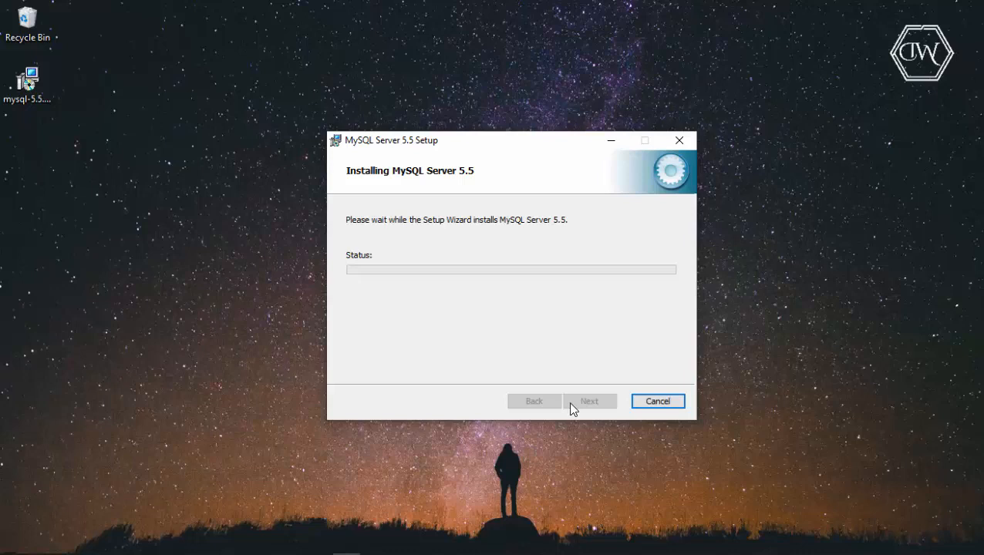
mouse_move(520, 409)
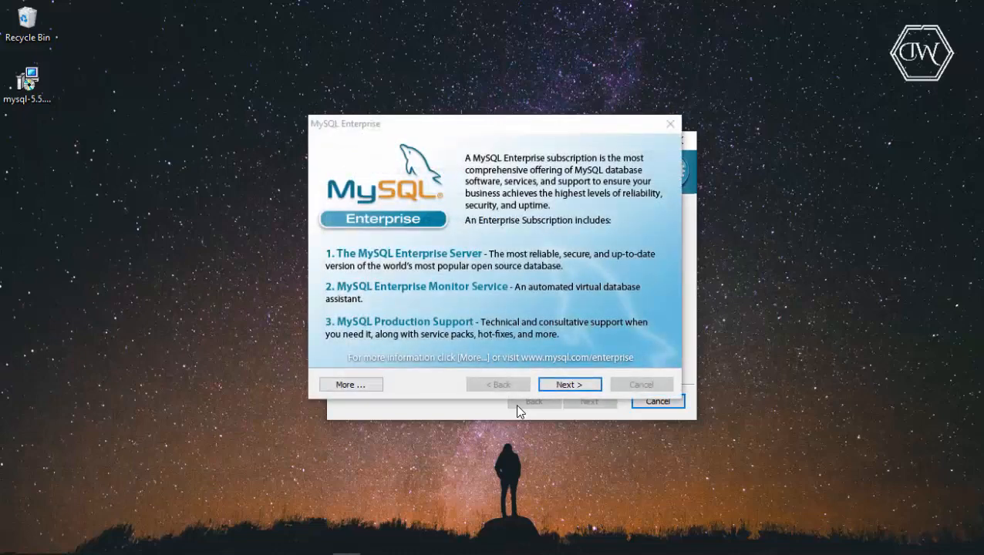
click(569, 384)
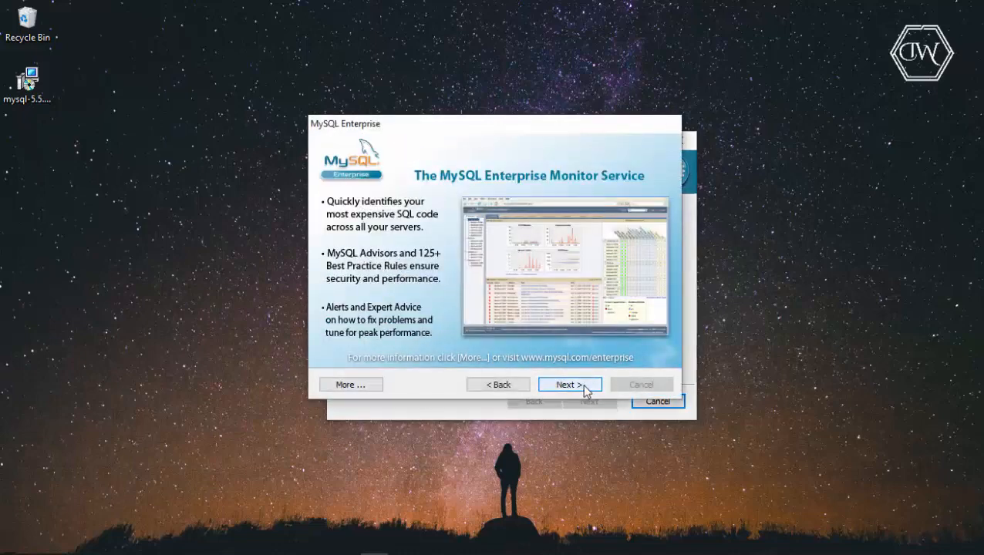
click(569, 385)
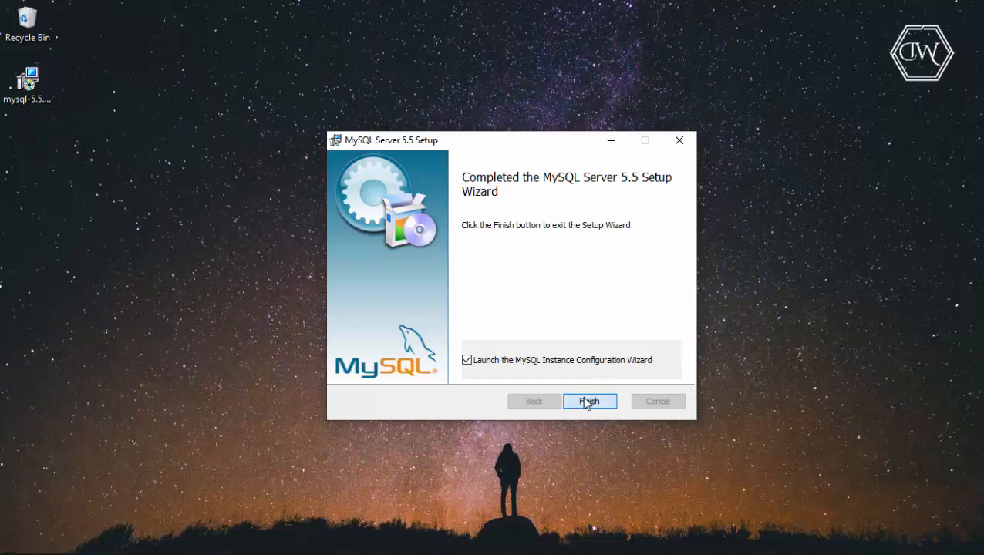
click(589, 401)
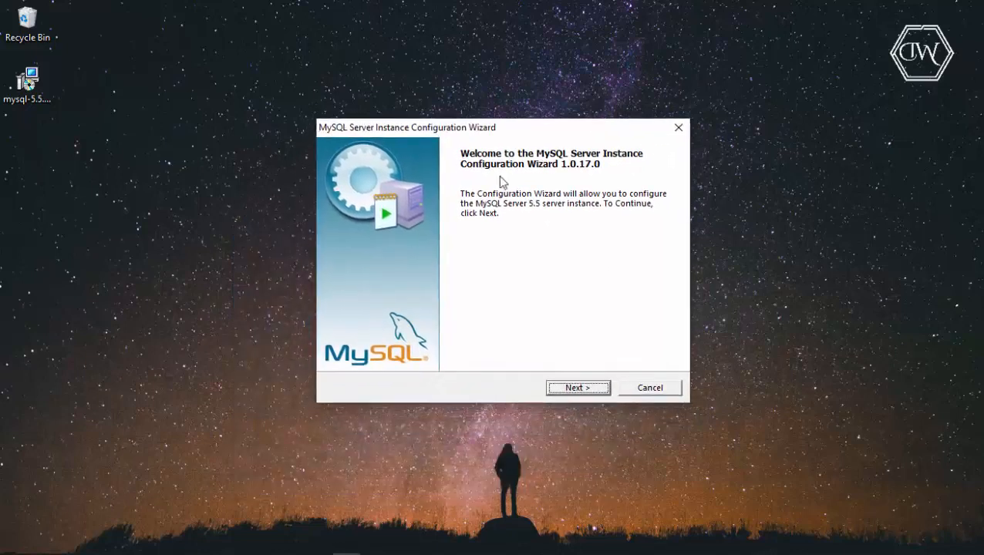
mouse_move(506, 219)
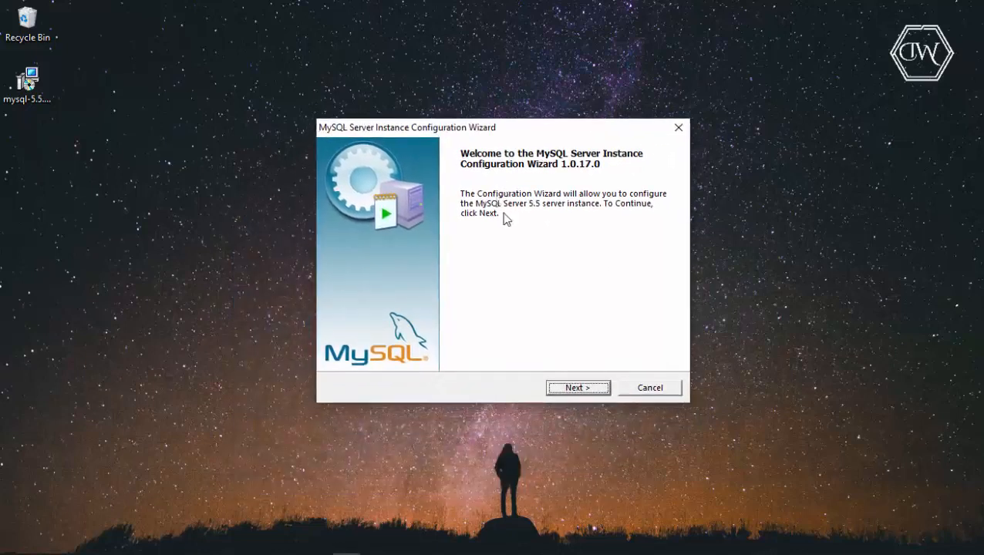
mouse_move(540, 288)
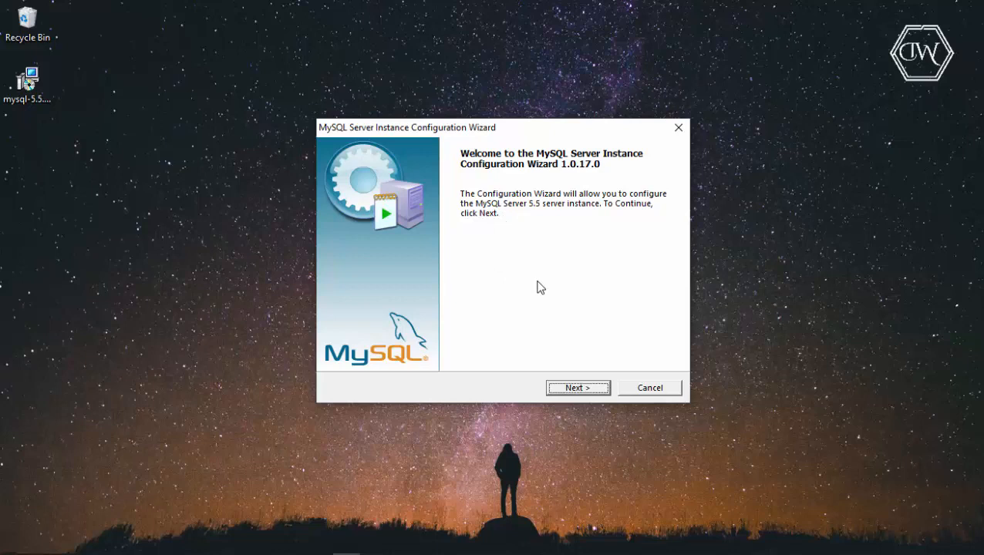
mouse_move(589, 394)
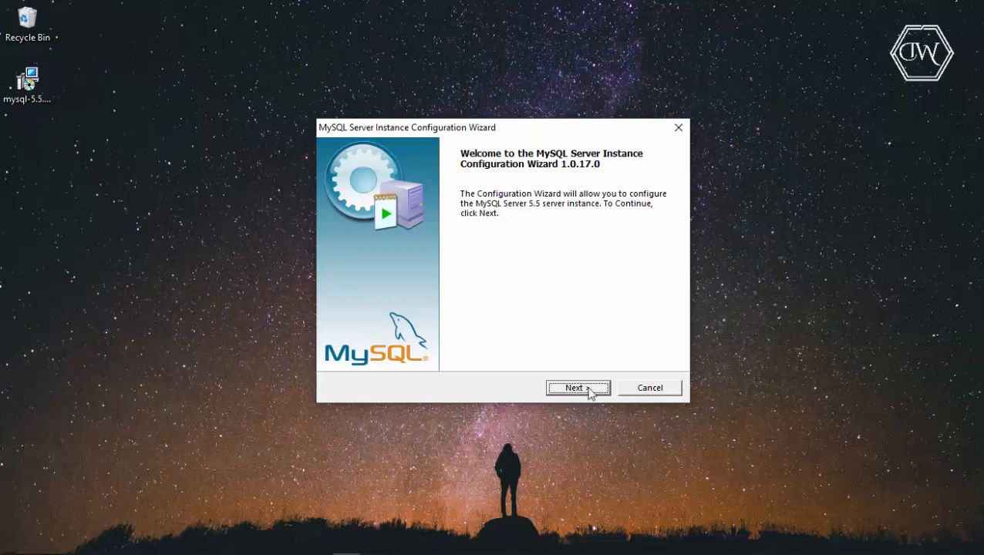
Choose Detailed Configuration, Developer Machine, Multifunctional Database and the default C: InnoDB tablespace path
click(578, 388)
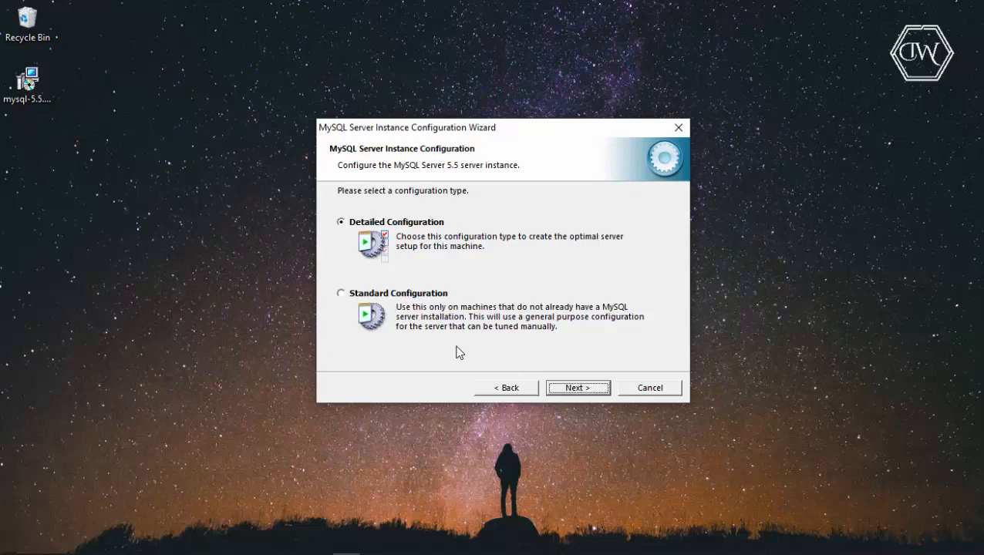
click(578, 387)
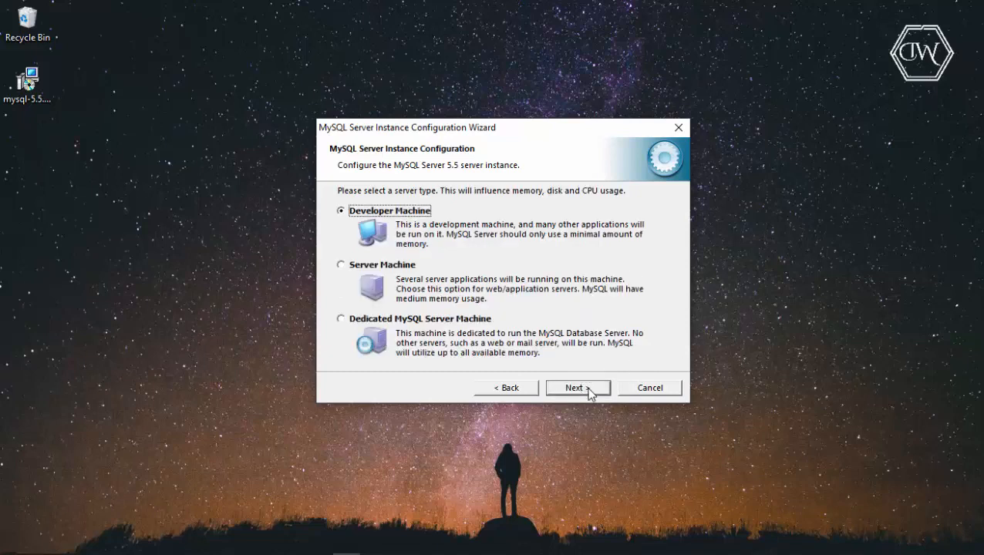
mouse_move(391, 232)
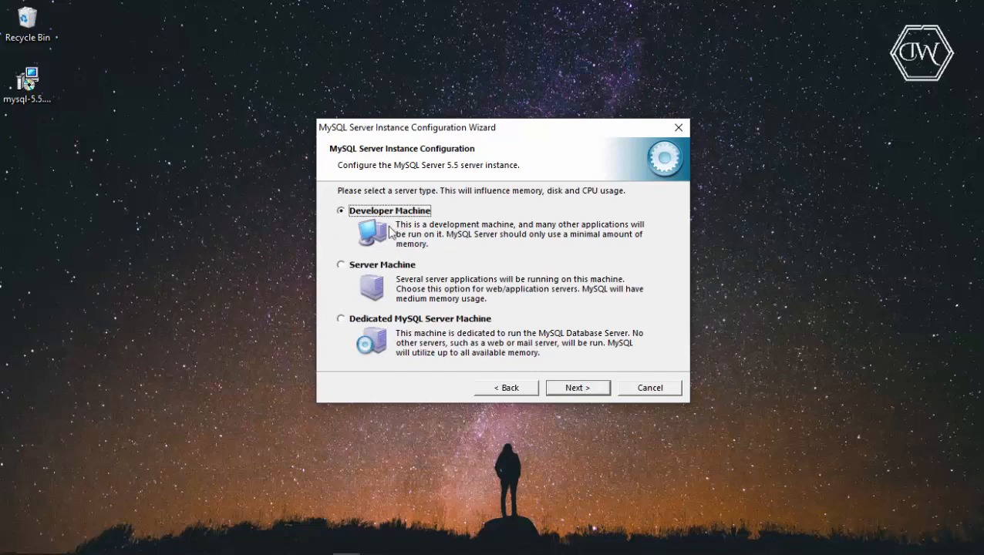
mouse_move(450, 340)
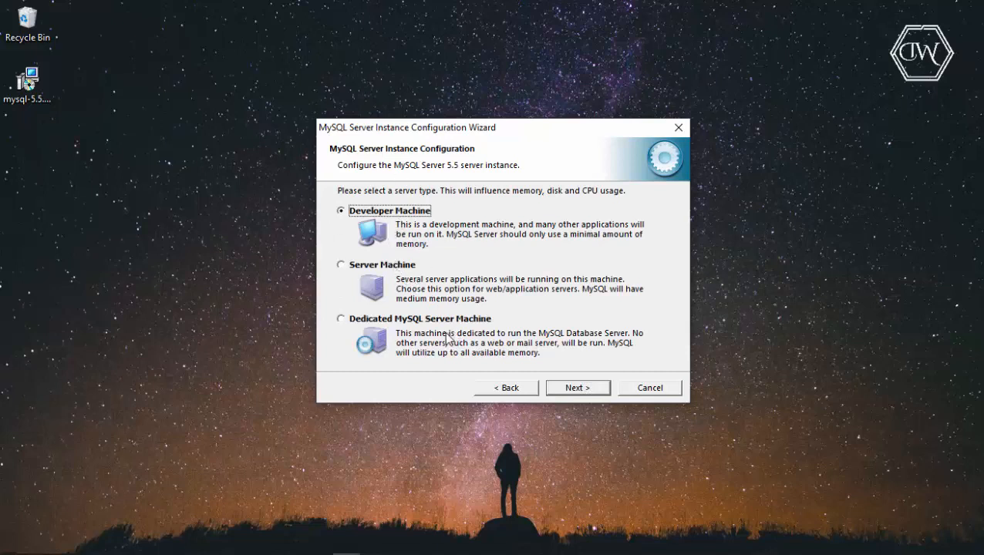
mouse_move(578, 388)
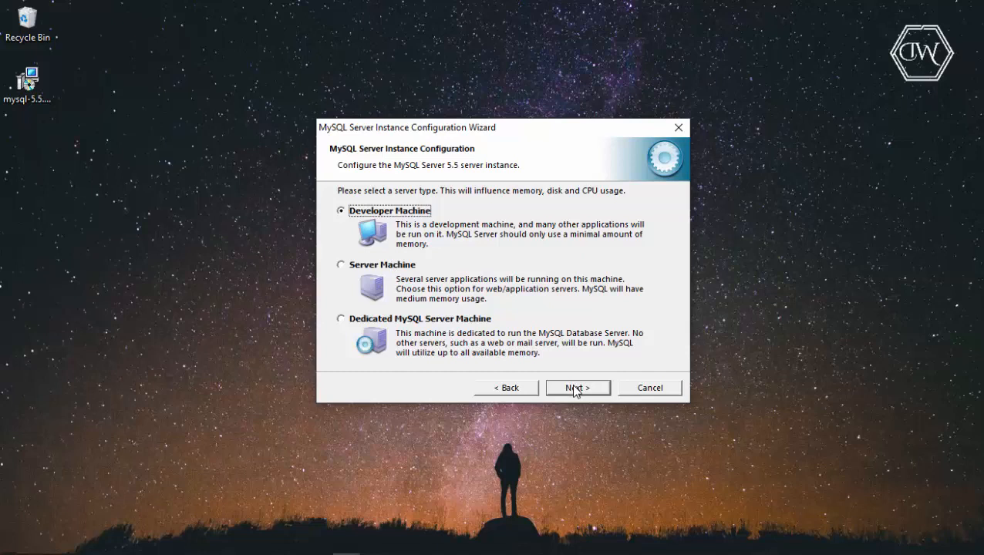
click(578, 387)
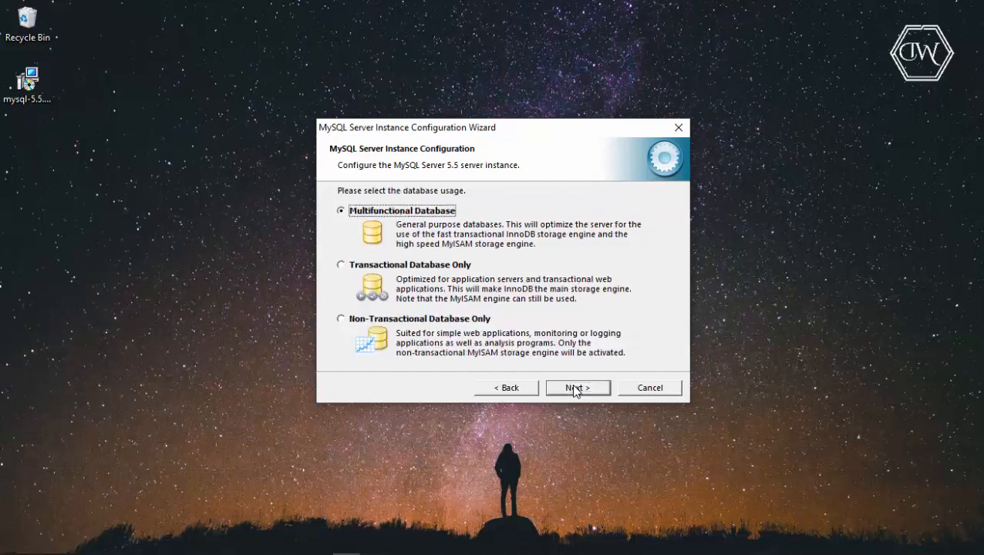
mouse_move(485, 238)
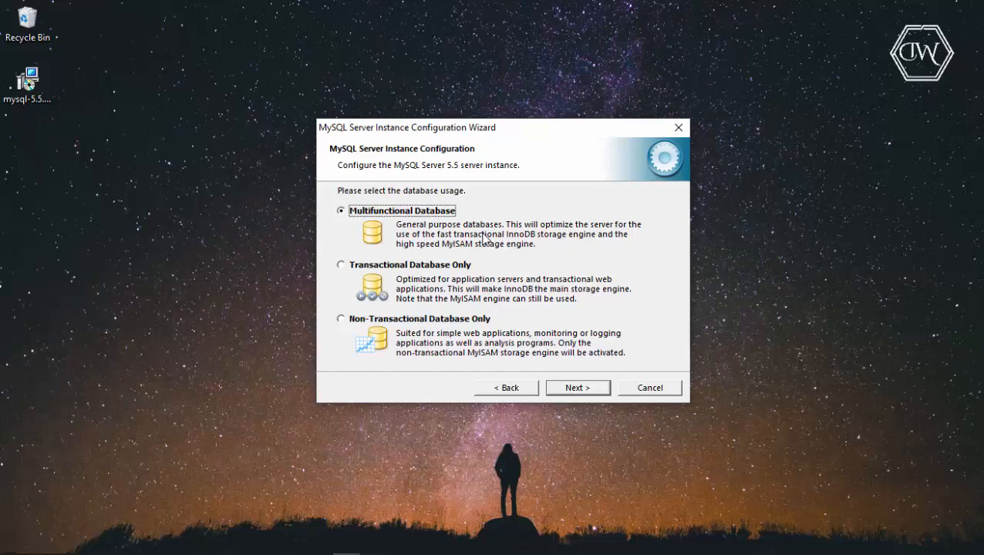
mouse_move(587, 399)
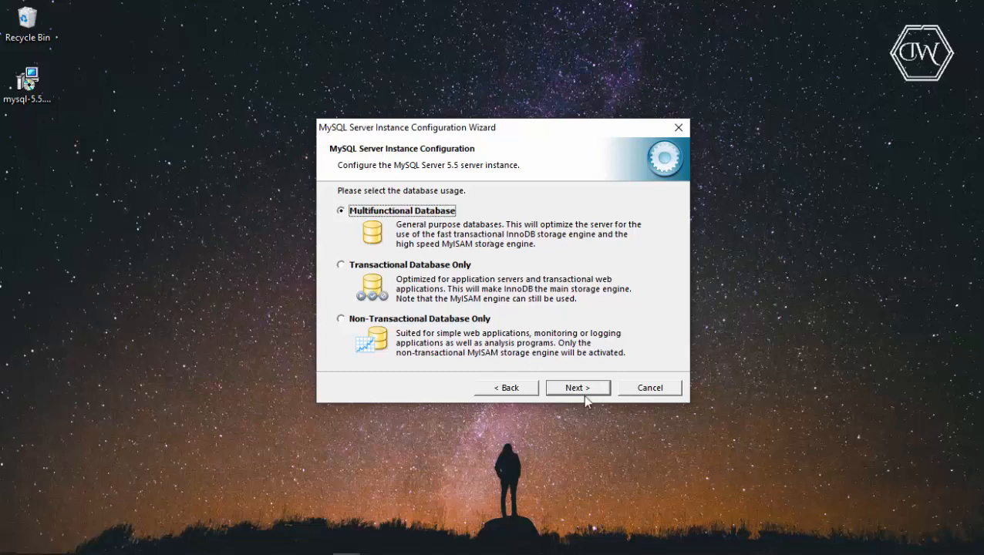
click(578, 388)
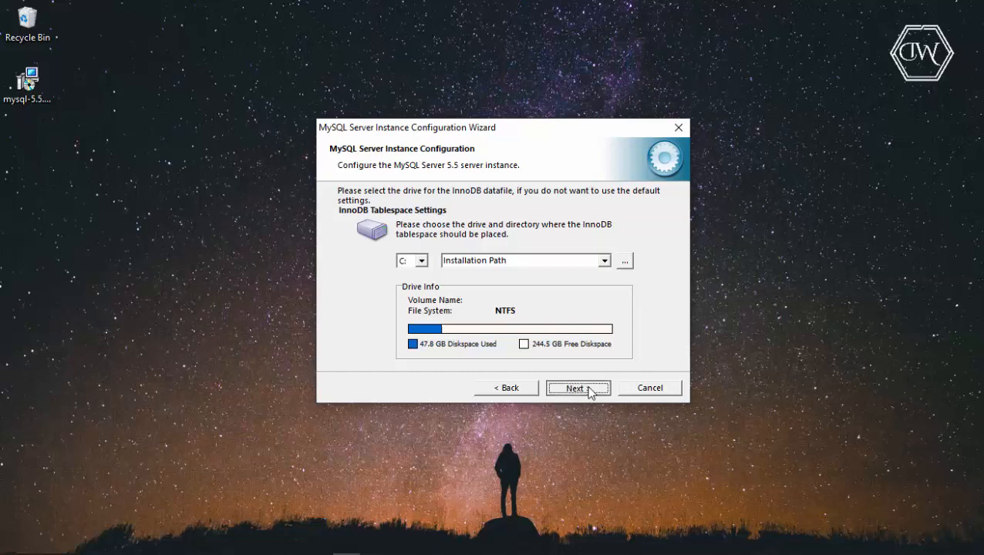
click(578, 388)
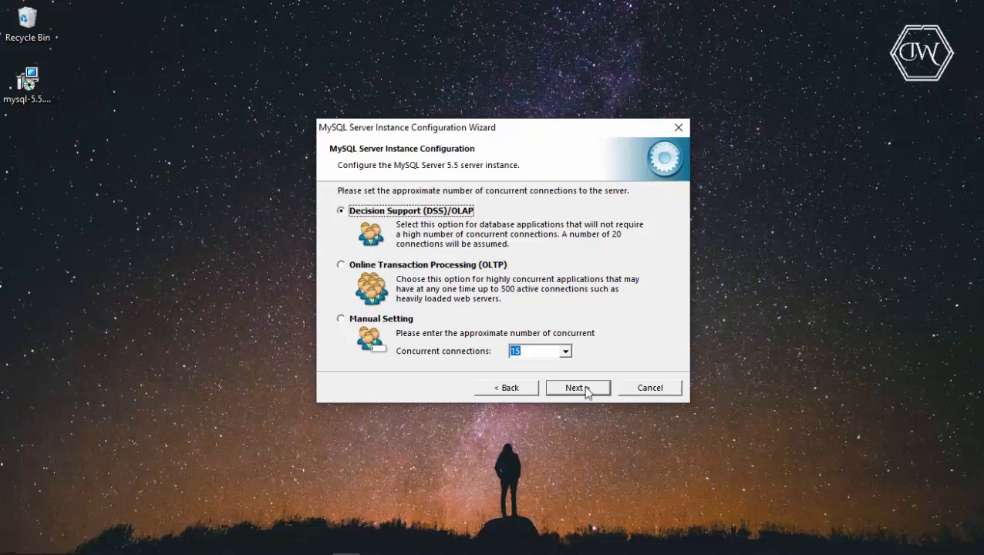
Accept Decision Support, then enable TCP/IP on port 3306 with a firewall exception
click(578, 387)
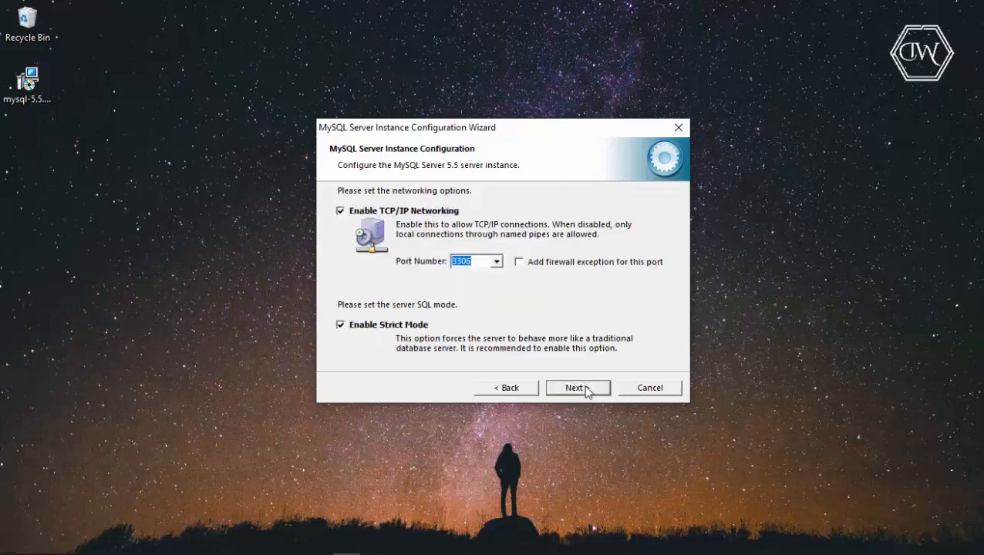
mouse_move(351, 223)
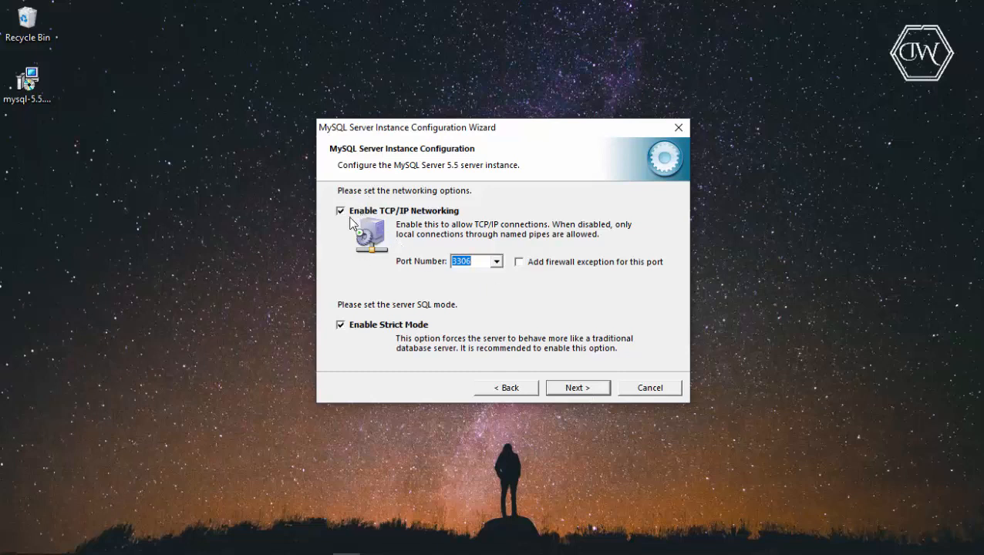
click(470, 262)
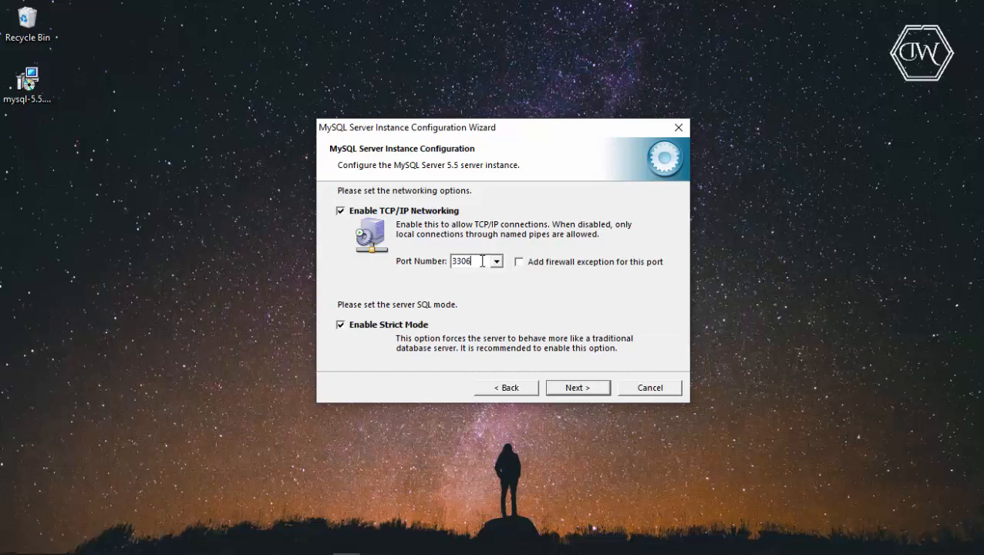
click(496, 261)
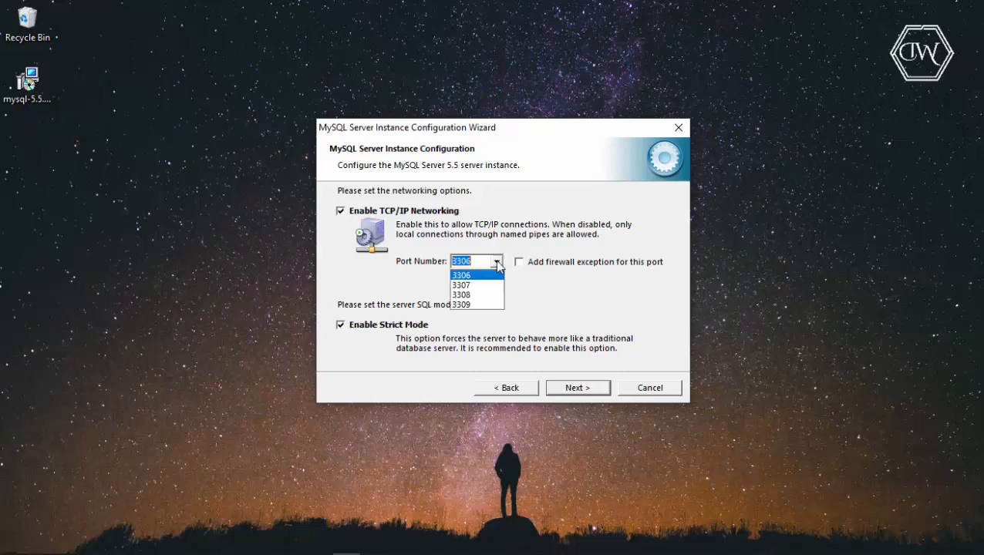
mouse_move(490, 285)
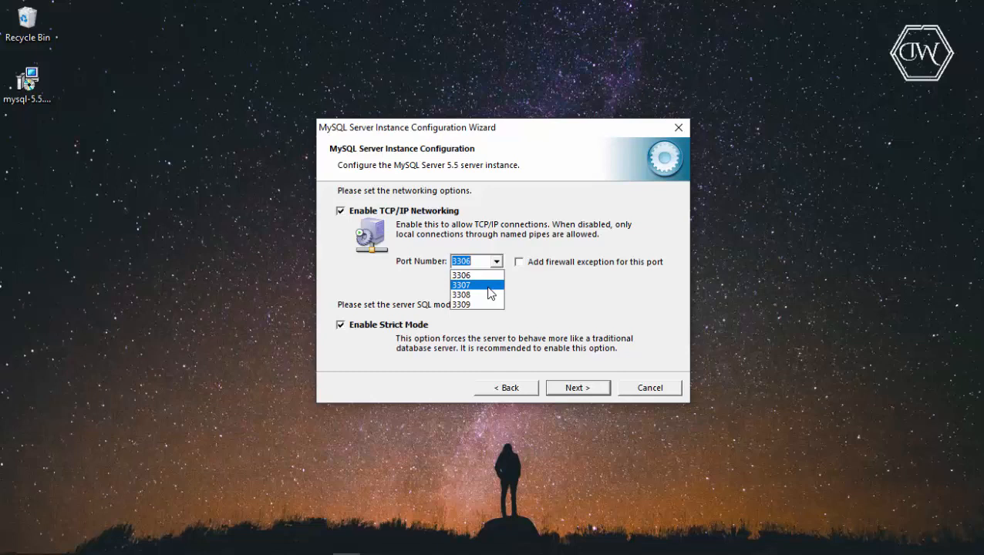
click(461, 275)
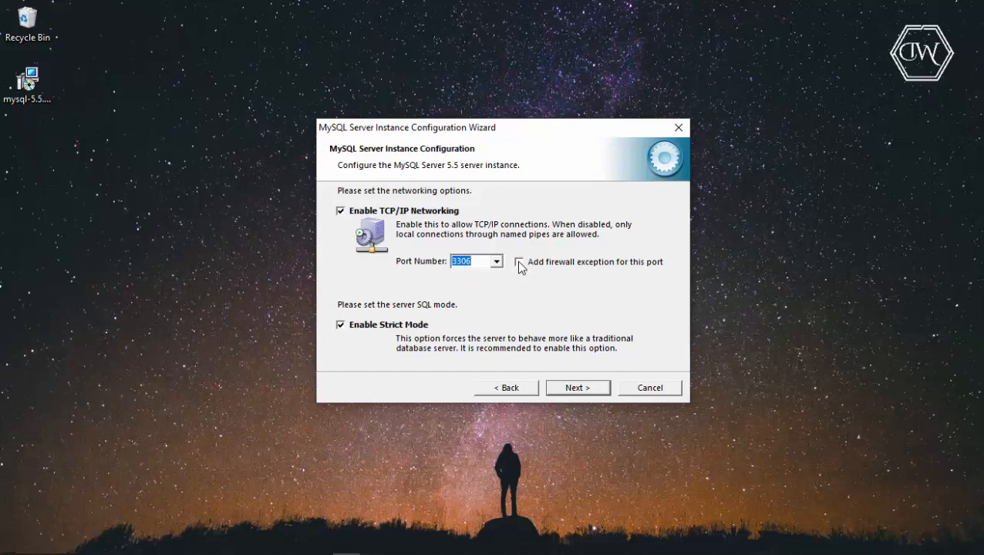
click(518, 262)
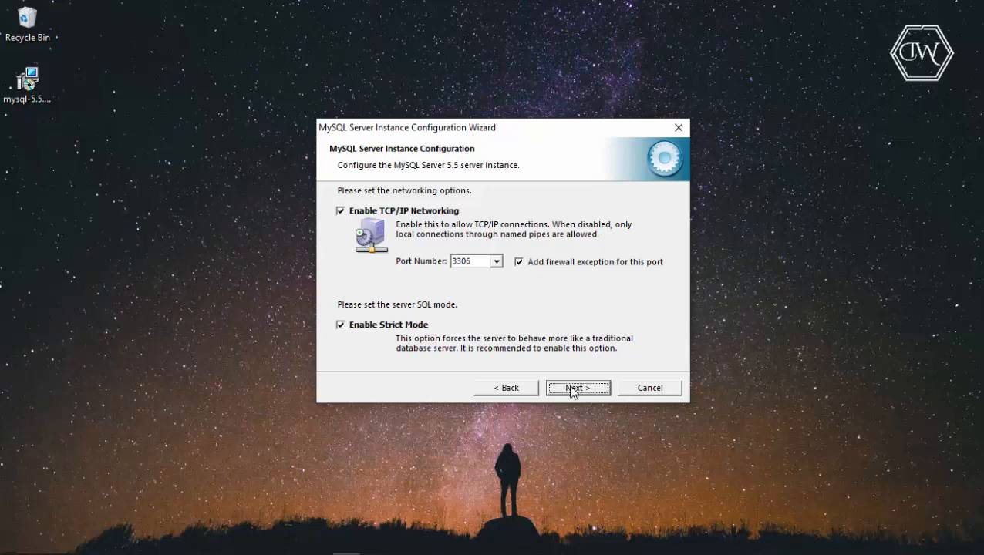
click(578, 388)
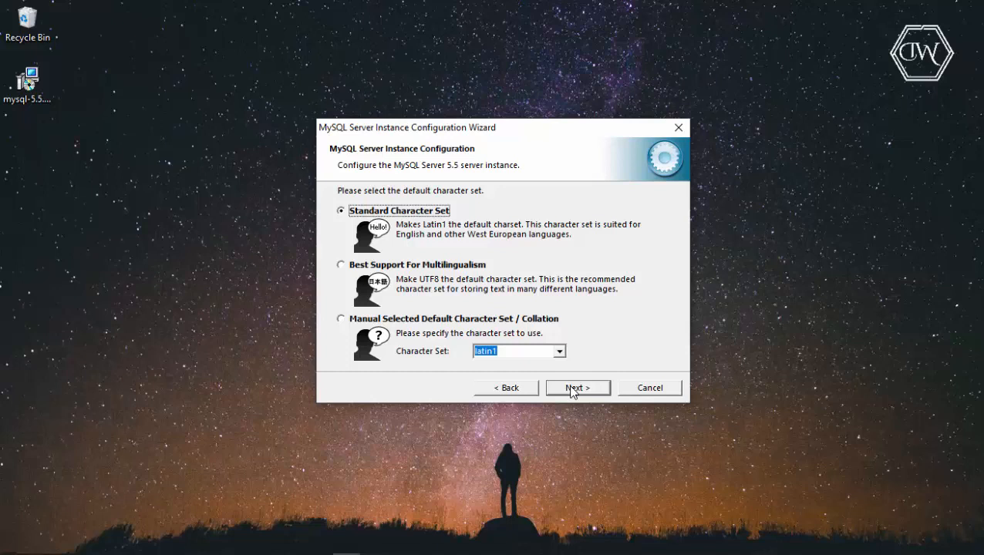
Keep Standard Character Set and select MySQL51 as the Windows service name
click(577, 387)
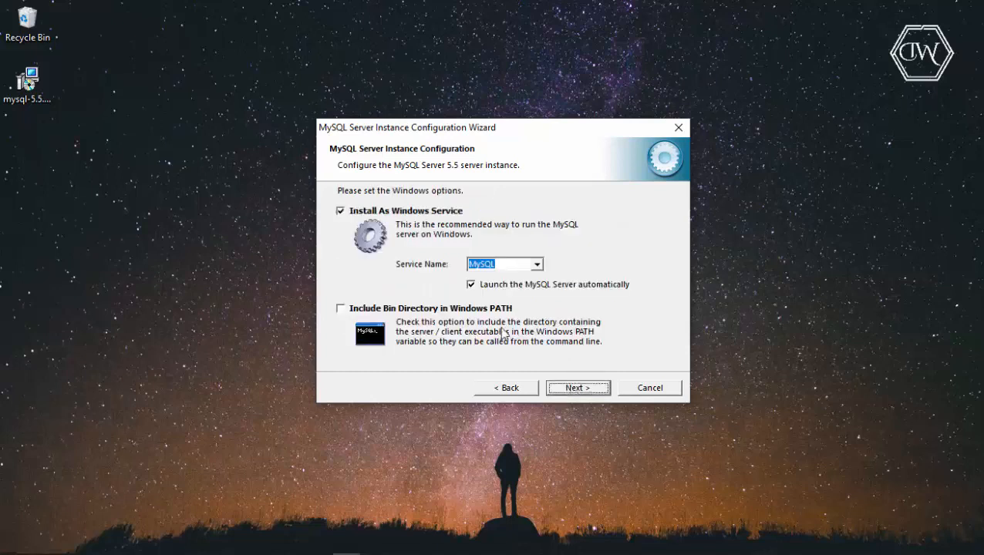
mouse_move(544, 274)
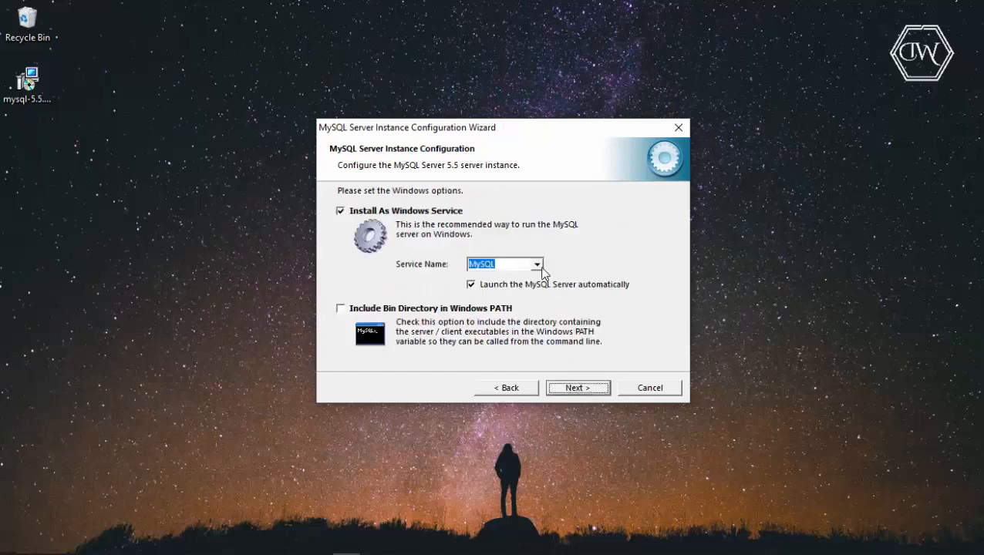
click(537, 263)
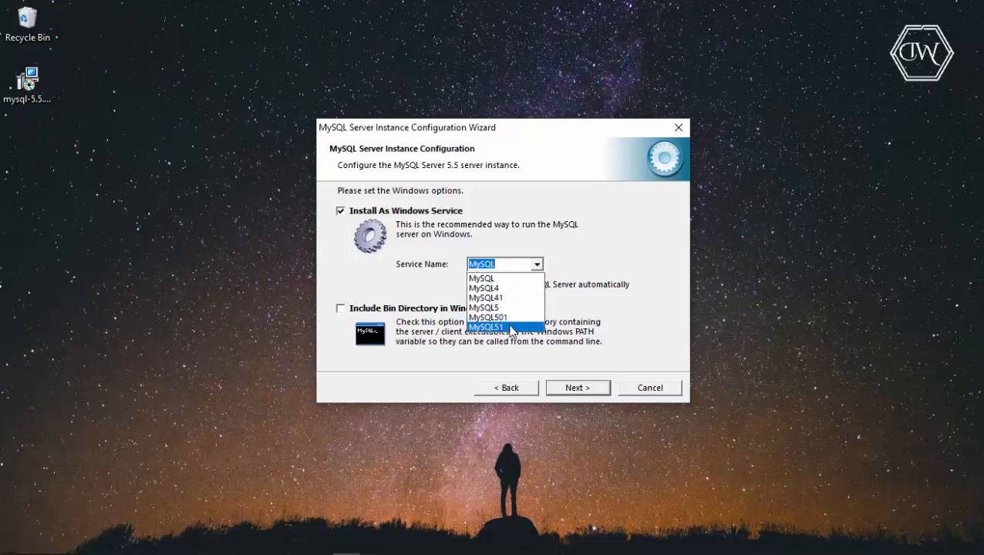
click(486, 326)
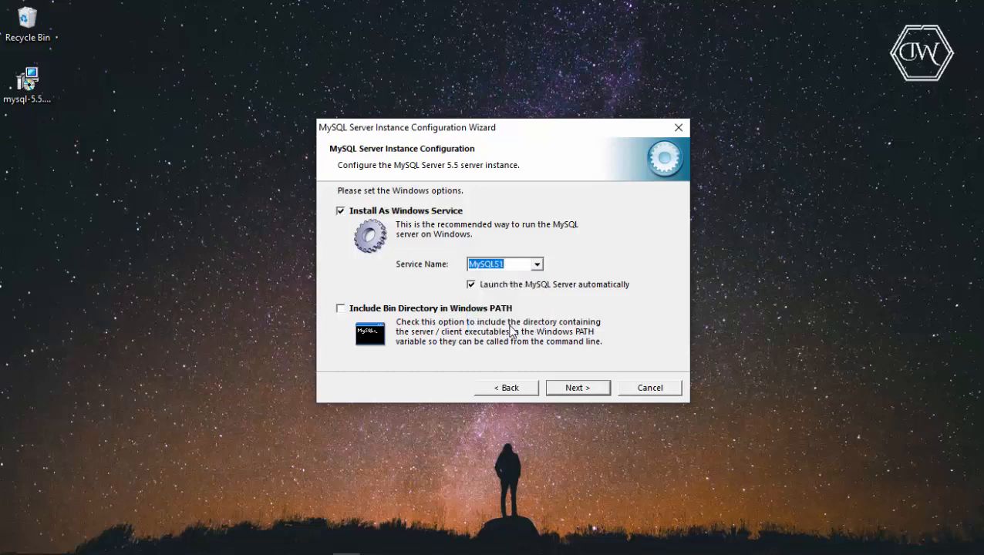
mouse_move(625, 255)
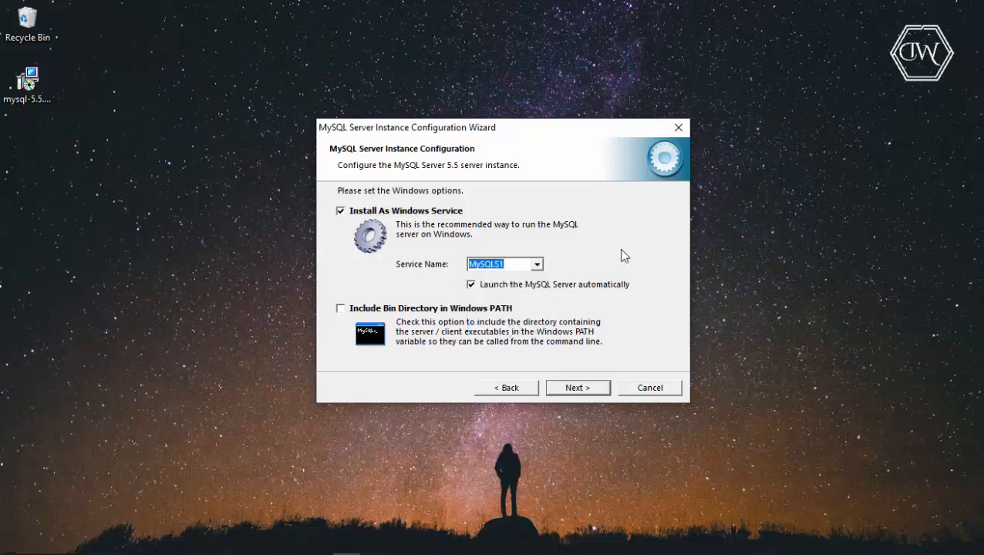
Confirm the MySQL51 service options and the root password security settings
click(578, 387)
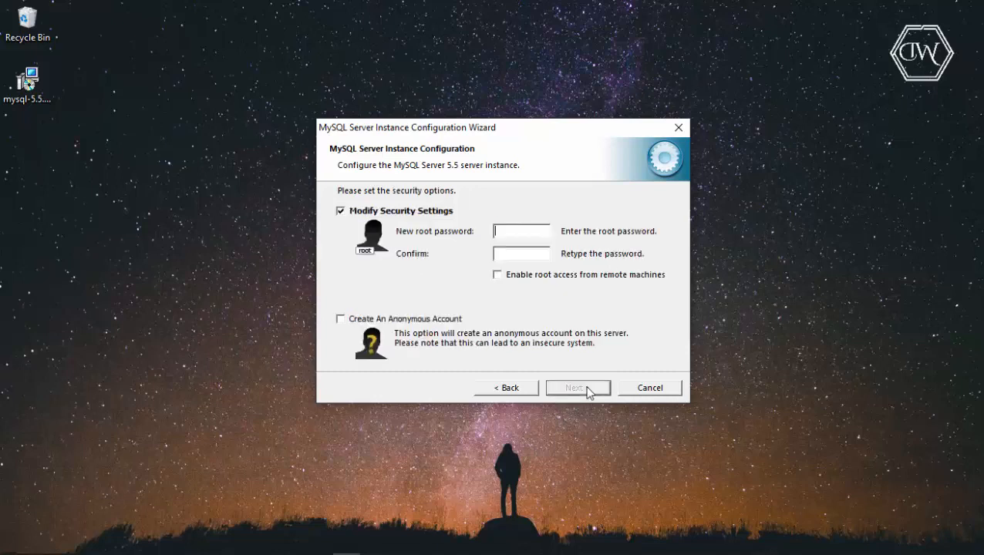
mouse_move(536, 245)
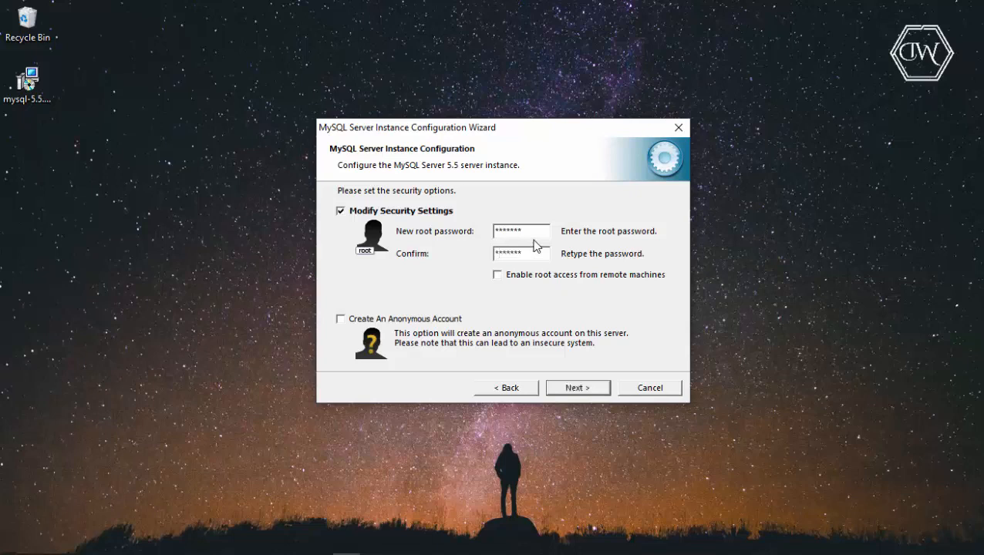
click(577, 387)
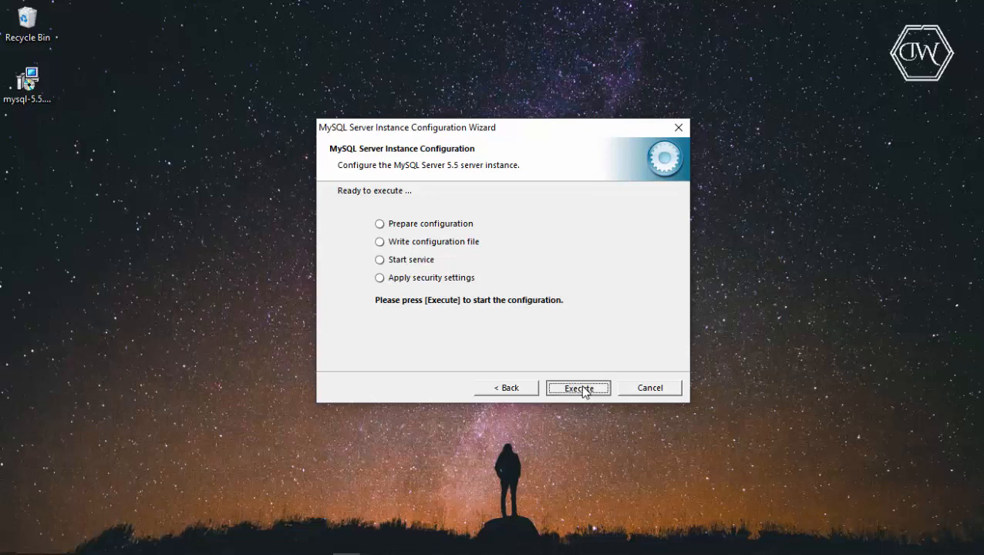
Execute the configuration, then close the wizard after the Error 1045 security failure
click(577, 388)
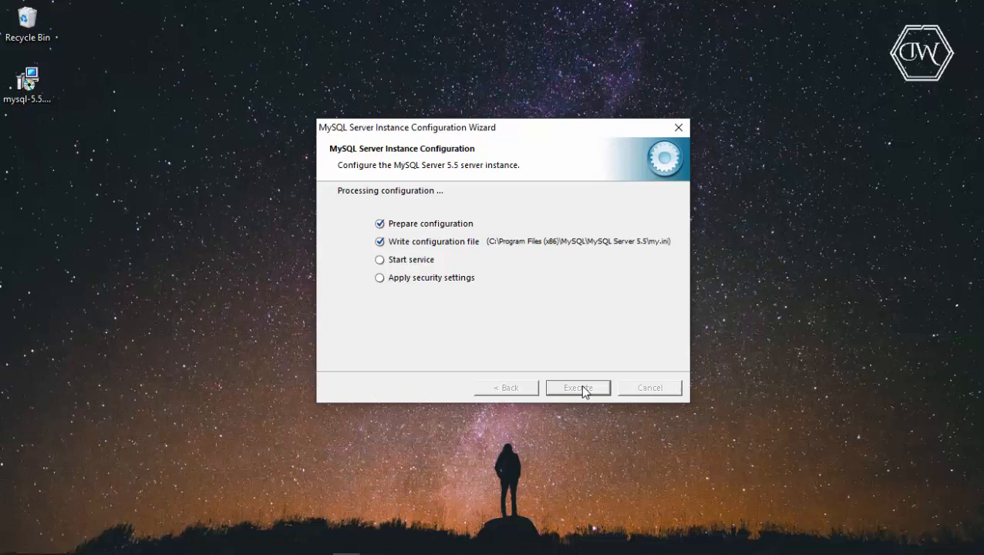
click(578, 387)
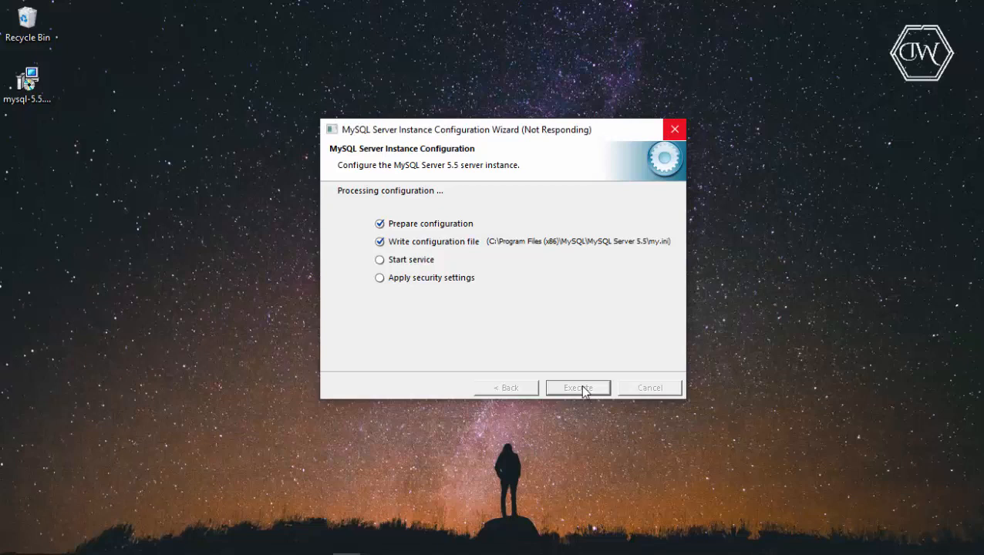
click(578, 387)
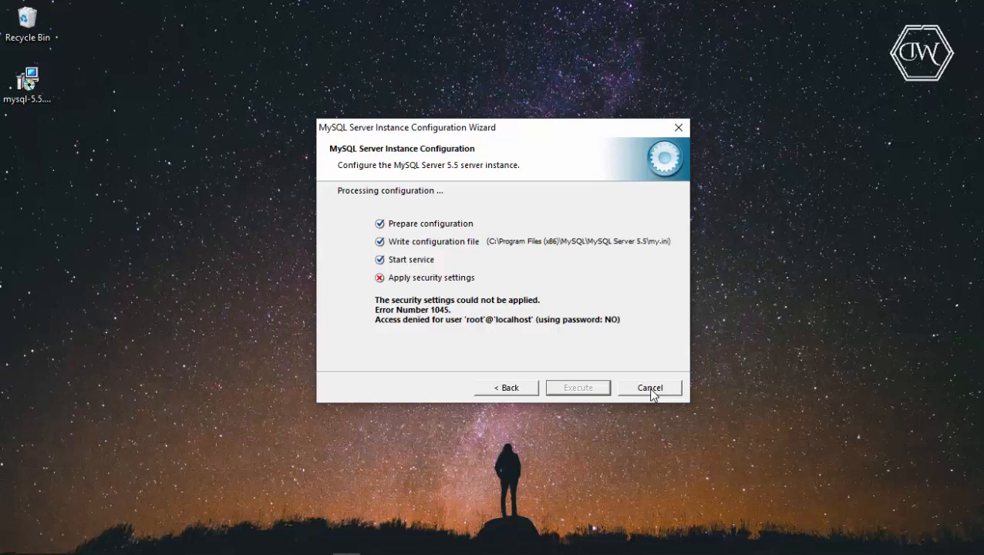
mouse_move(650, 396)
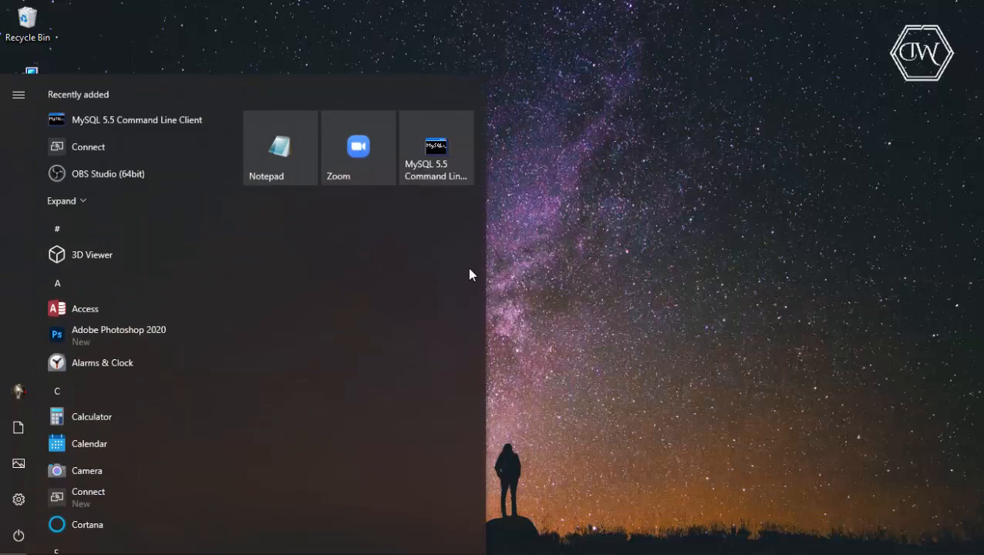
Search 'mysql' from the Start menu and launch MySQL 5.5 Command Line Client
text(mysql)
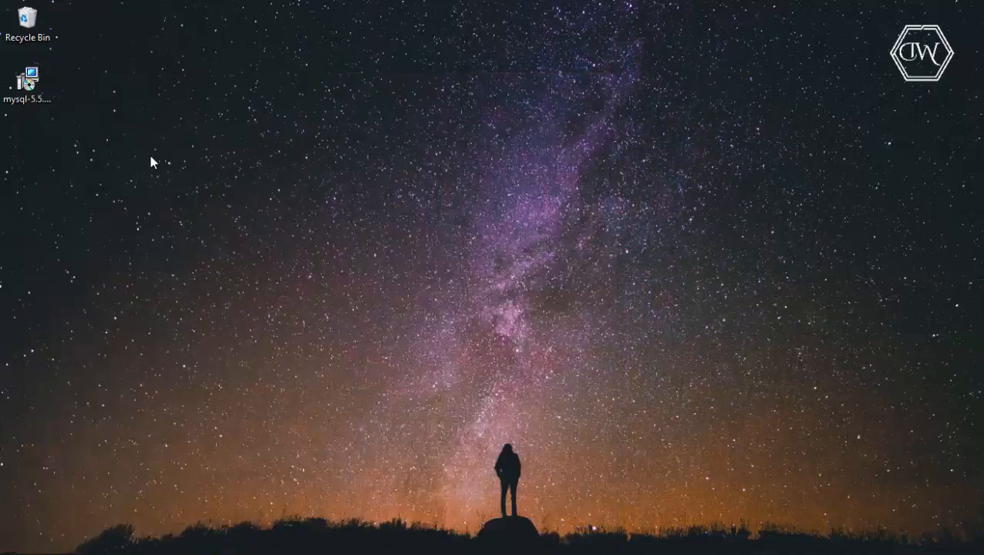
double_click(29, 79)
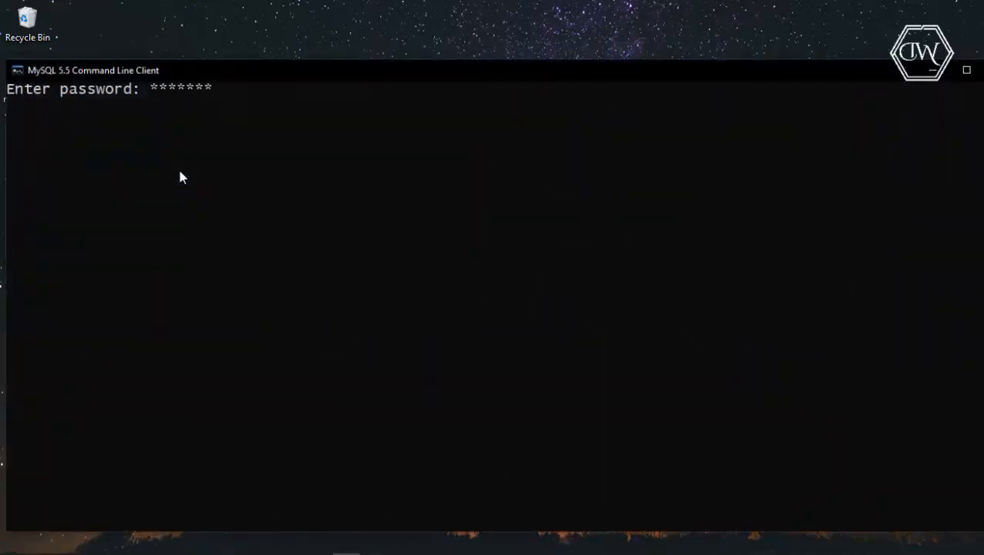
mouse_move(849, 116)
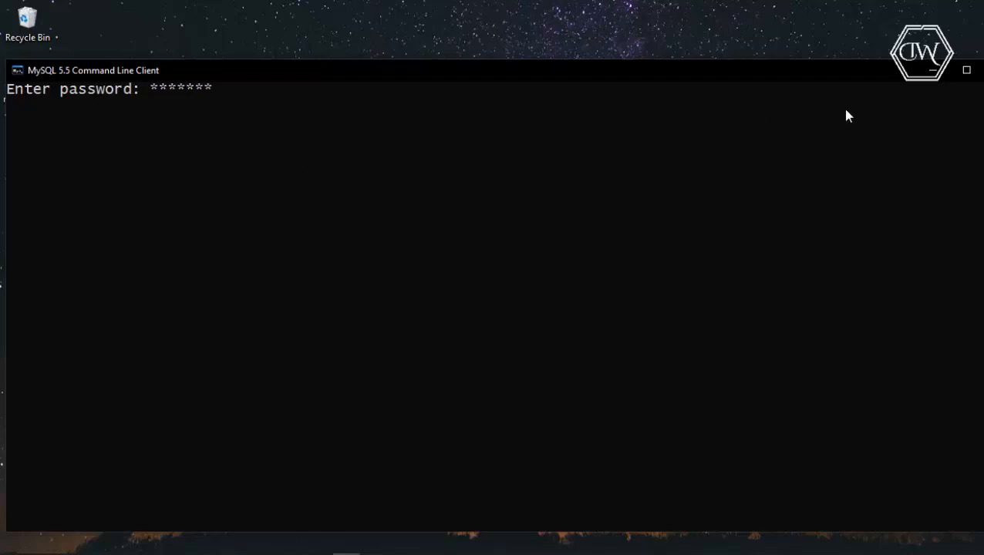